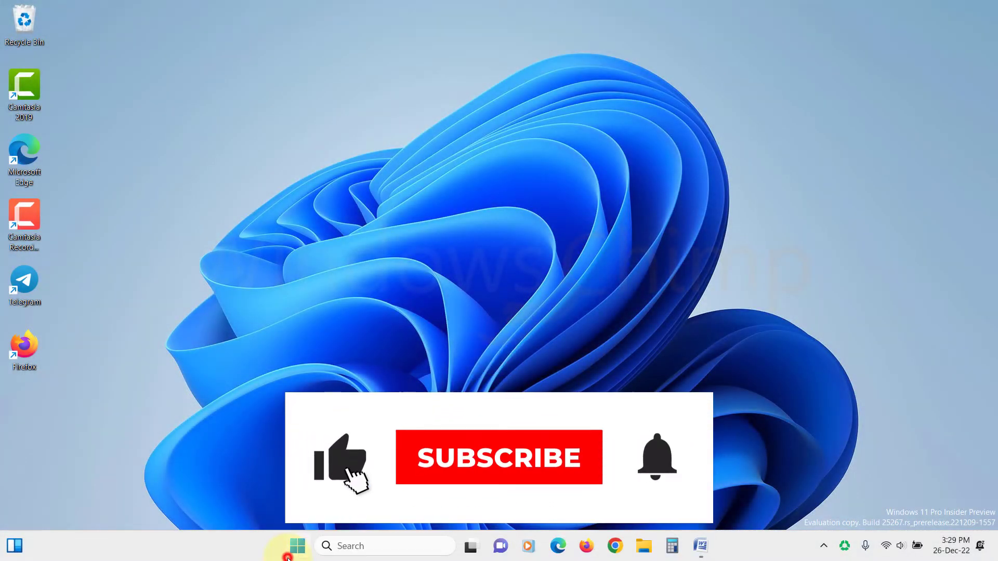
# Find Windows Security by searching 'defender', launch it briefly, then close it.
pyautogui.click(295, 545)
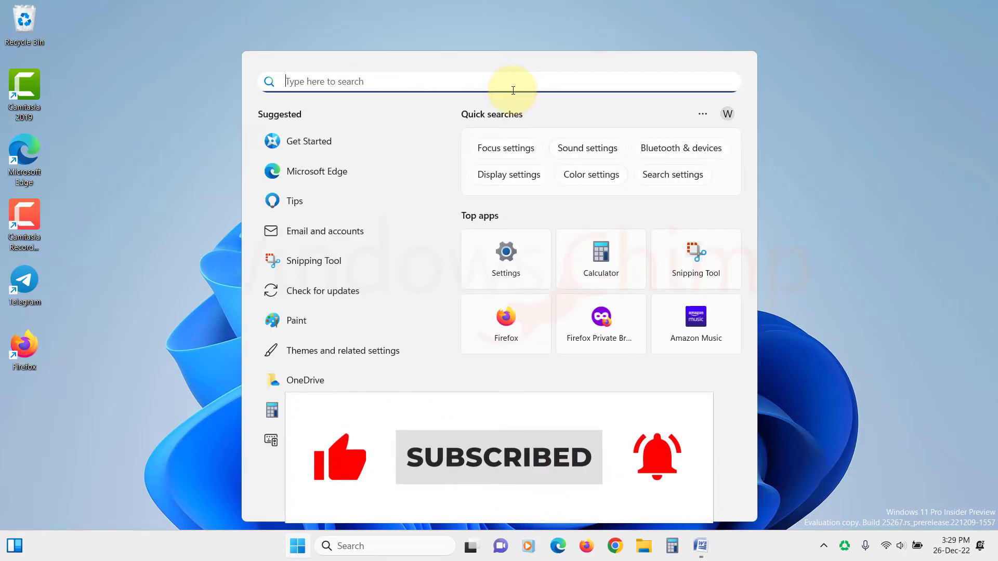
pyautogui.write('defender')
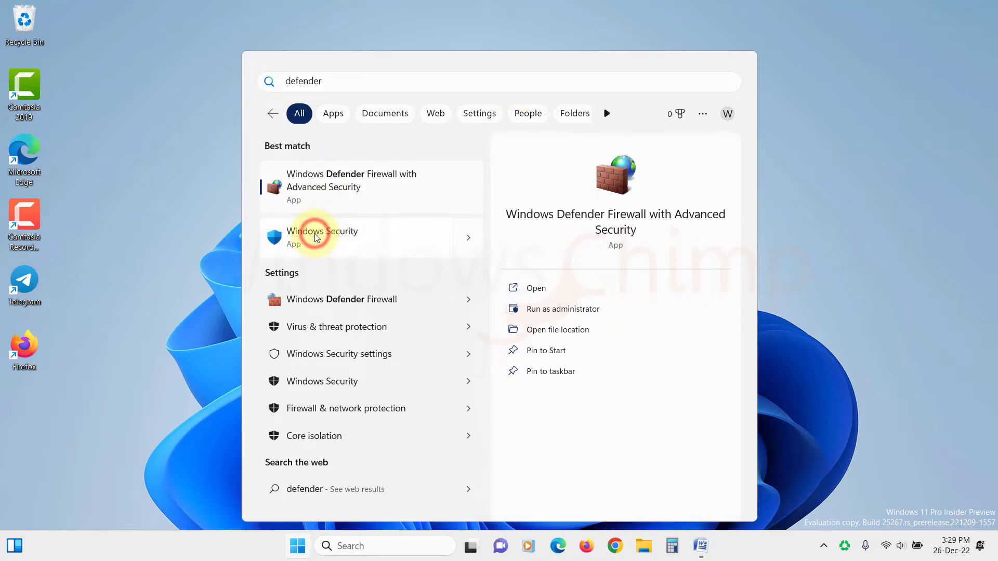
pyautogui.click(322, 237)
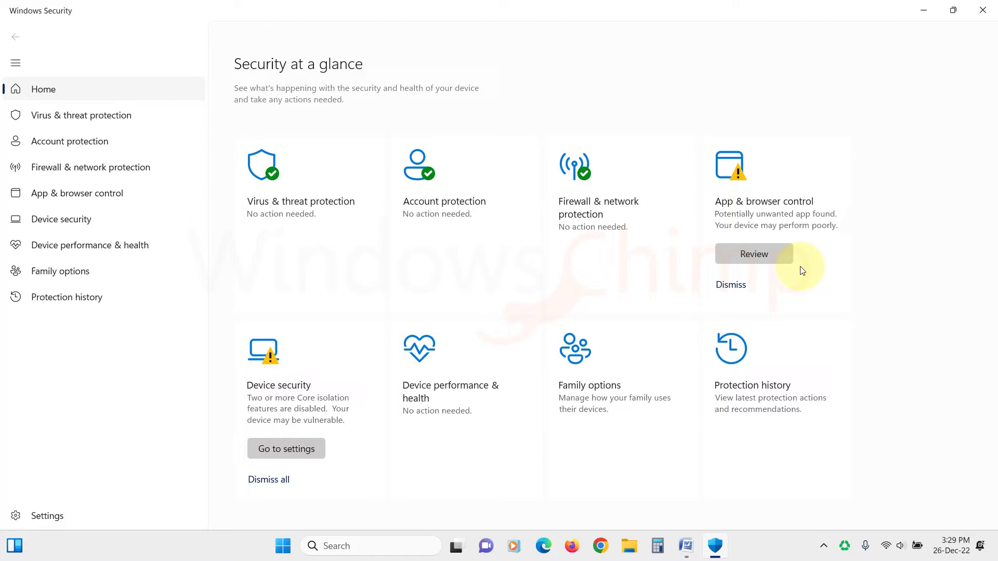
pyautogui.moveTo(438, 295)
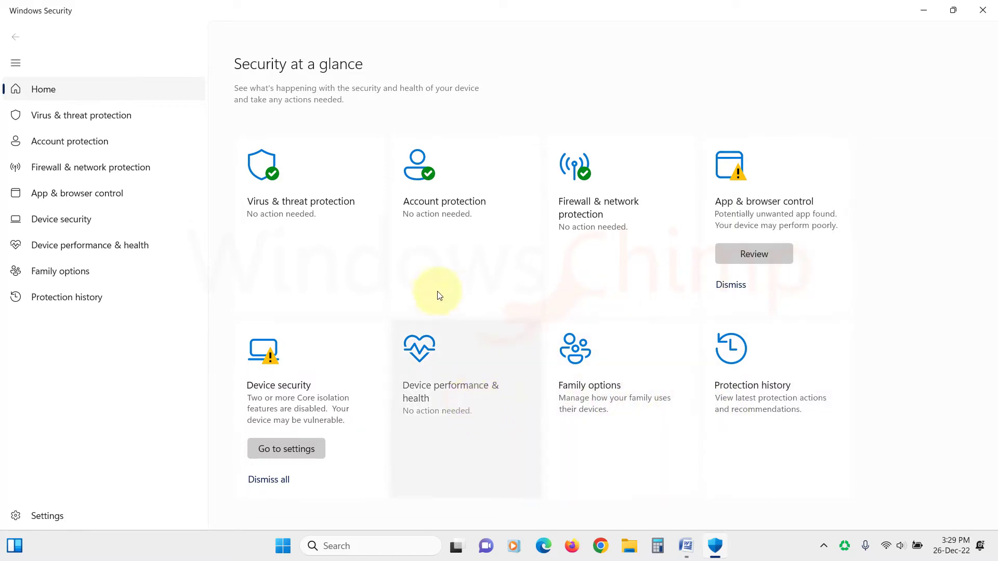
pyautogui.moveTo(530, 444)
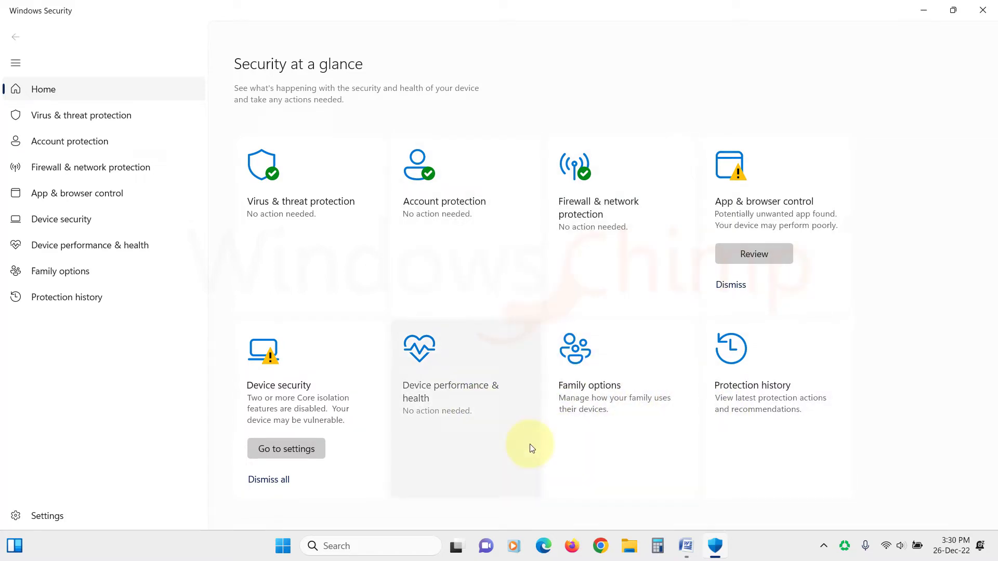
pyautogui.moveTo(823, 390)
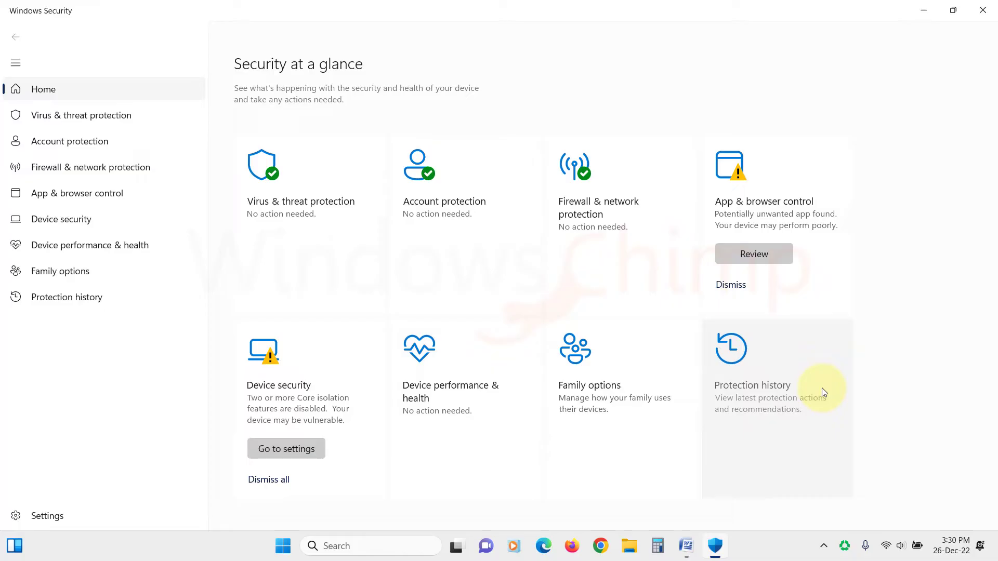
pyautogui.moveTo(780, 257)
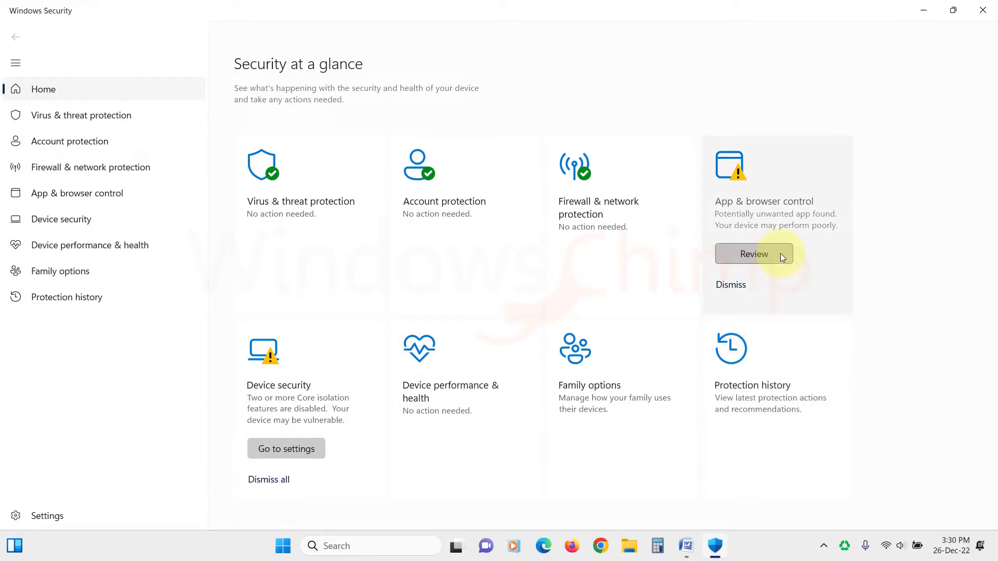
pyautogui.moveTo(409, 279)
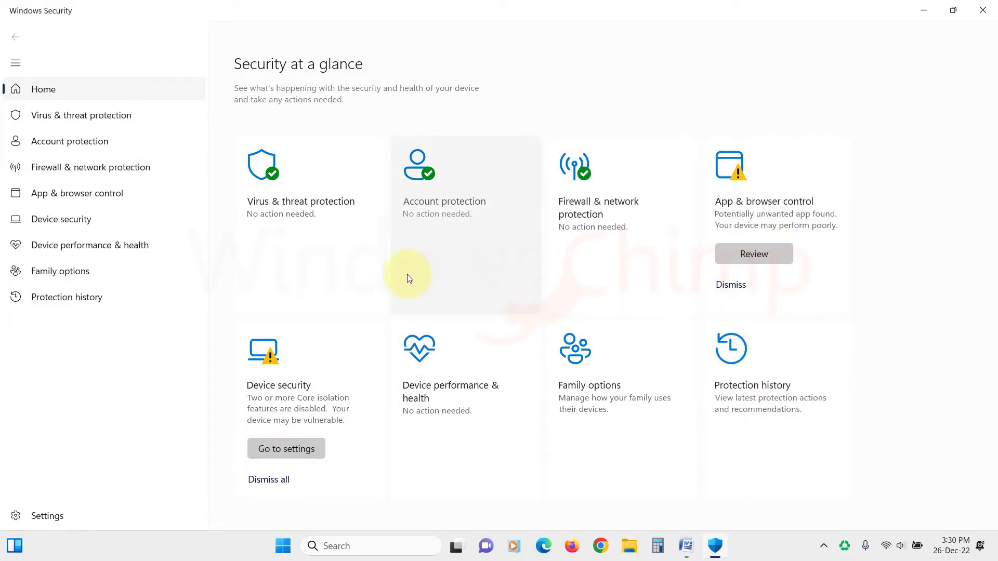
pyautogui.moveTo(342, 256)
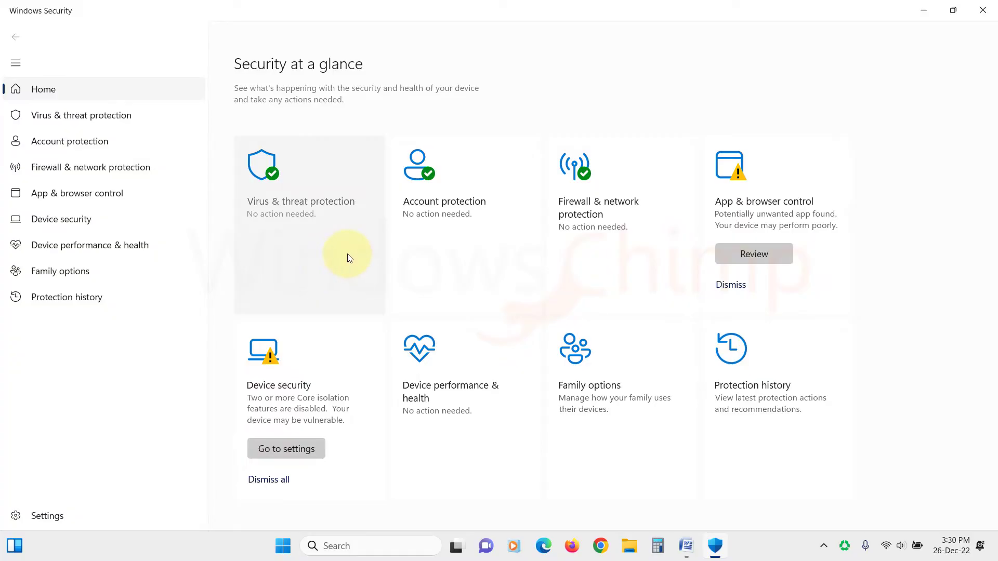
pyautogui.click(982, 10)
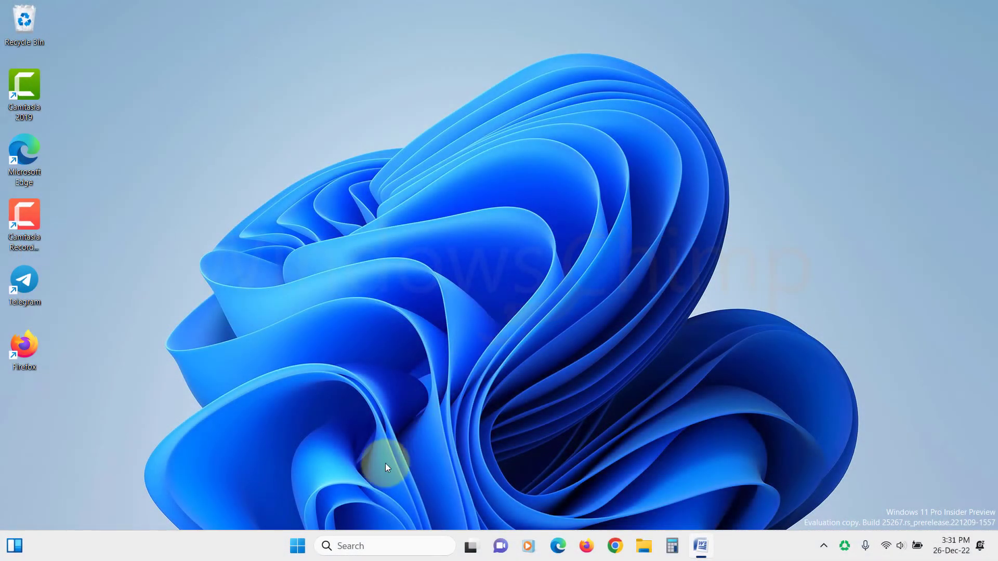
# From Settings' Privacy & security, reach the Windows Security page and launch the app.
pyautogui.click(297, 546)
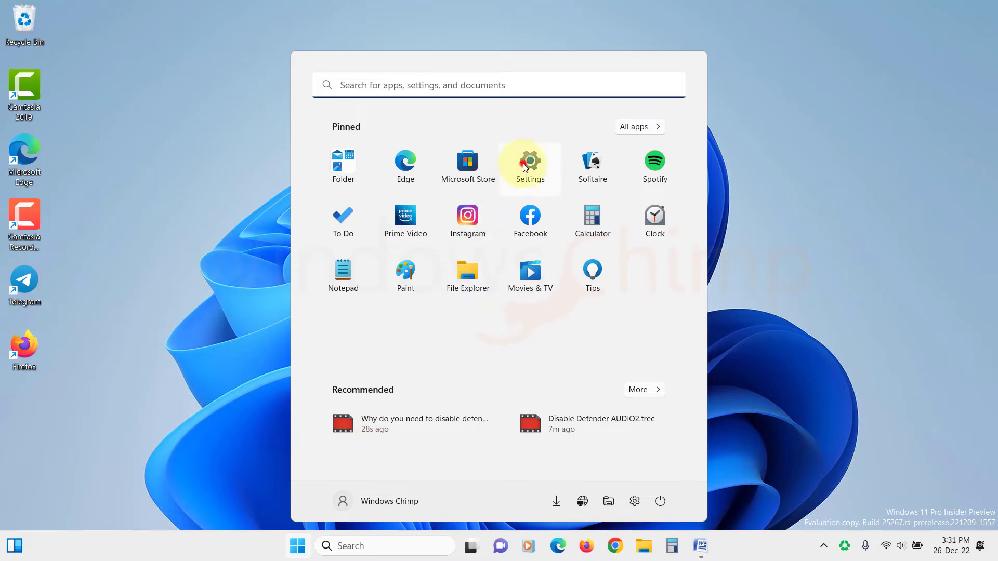
pyautogui.click(529, 161)
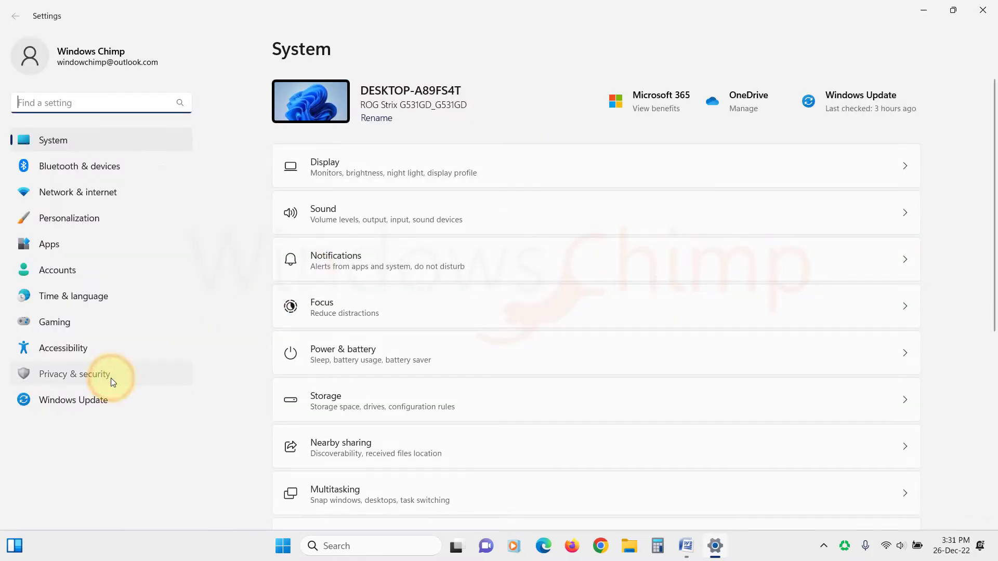
pyautogui.click(74, 373)
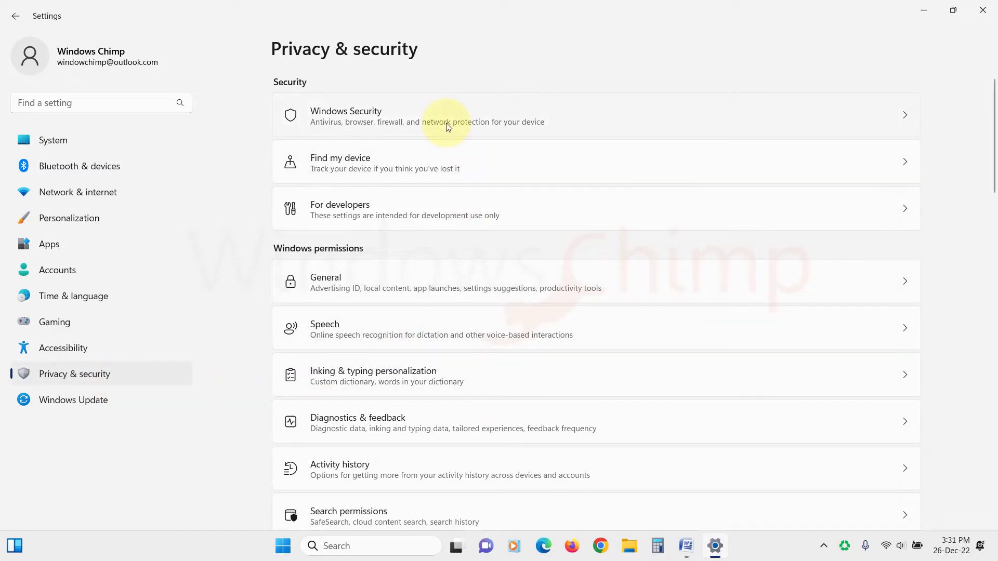
pyautogui.click(445, 116)
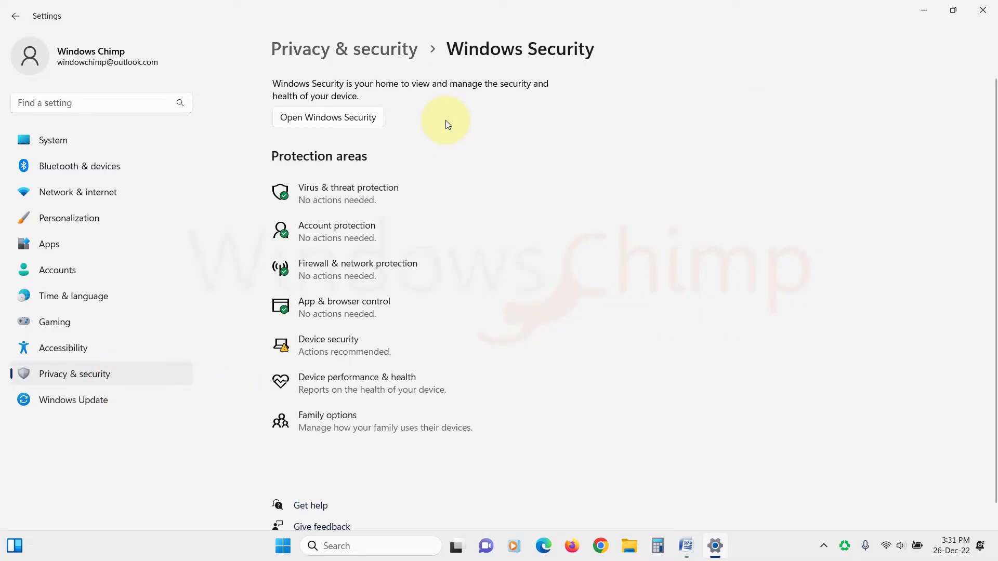
pyautogui.click(327, 118)
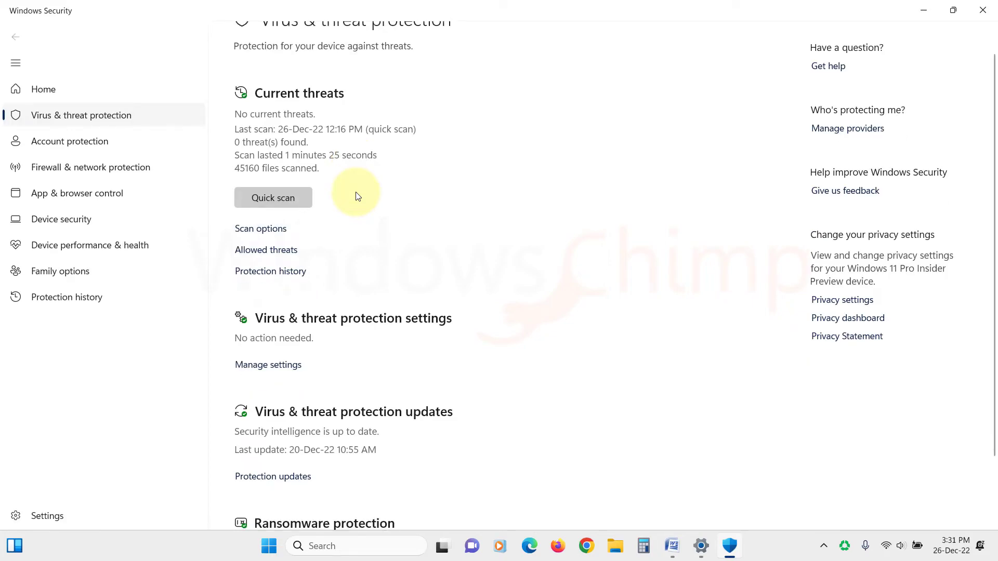
# In Virus & threat protection settings, switch off real-time and cloud-delivered protection.
pyautogui.scroll(-3)
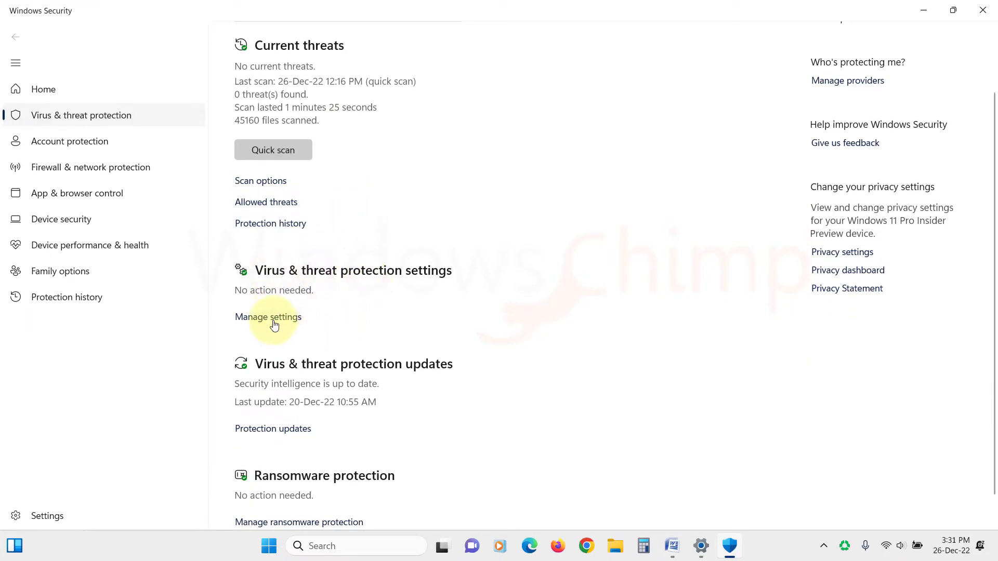
pyautogui.click(267, 317)
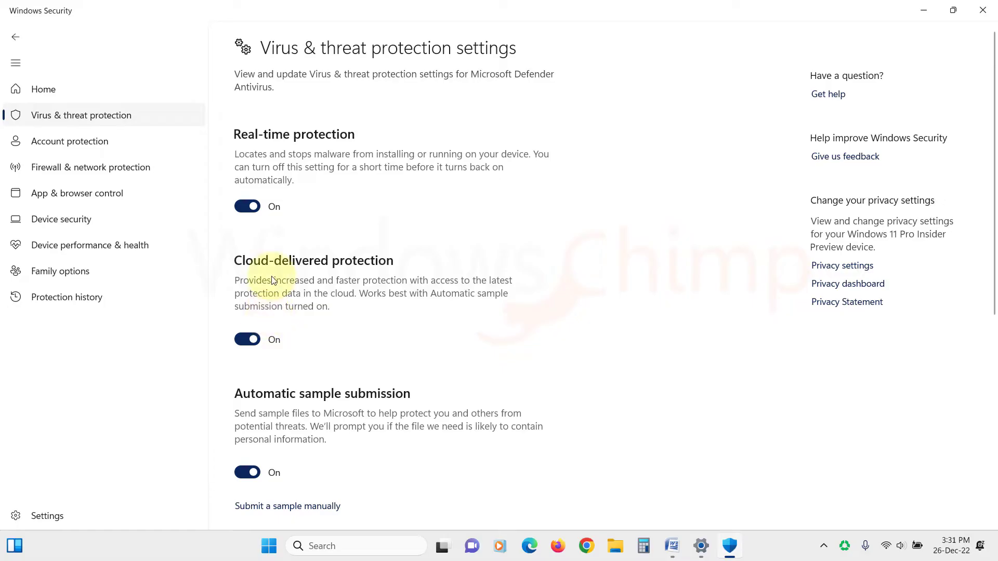
pyautogui.click(247, 206)
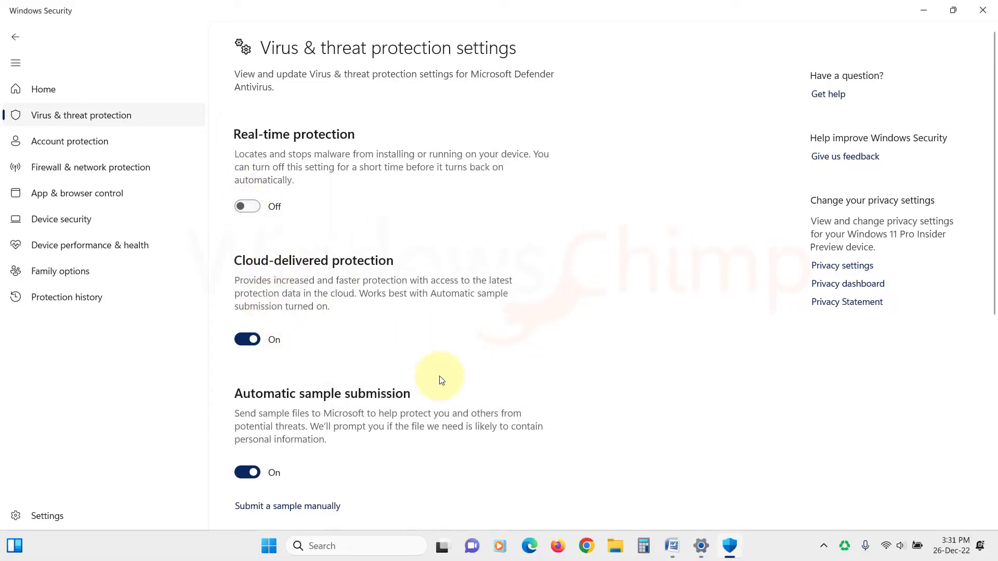
pyautogui.click(248, 338)
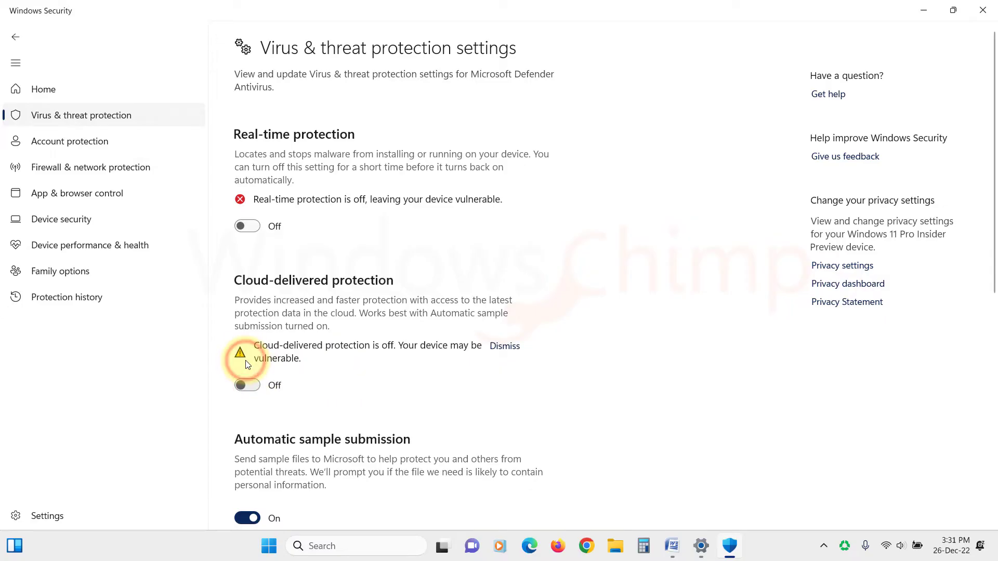
# Switch off automatic sample submission and Tamper Protection.
pyautogui.scroll(-3)
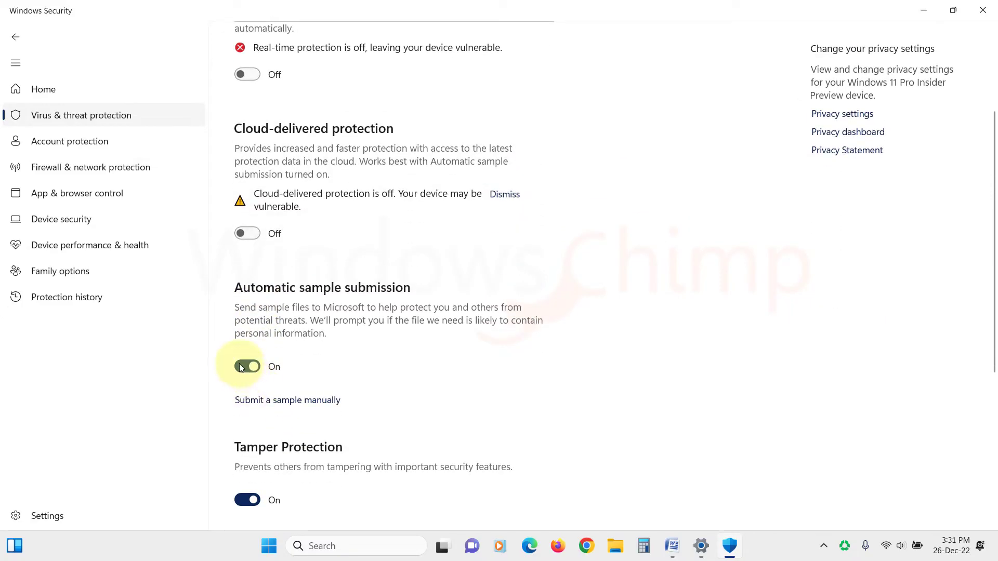
pyautogui.click(247, 366)
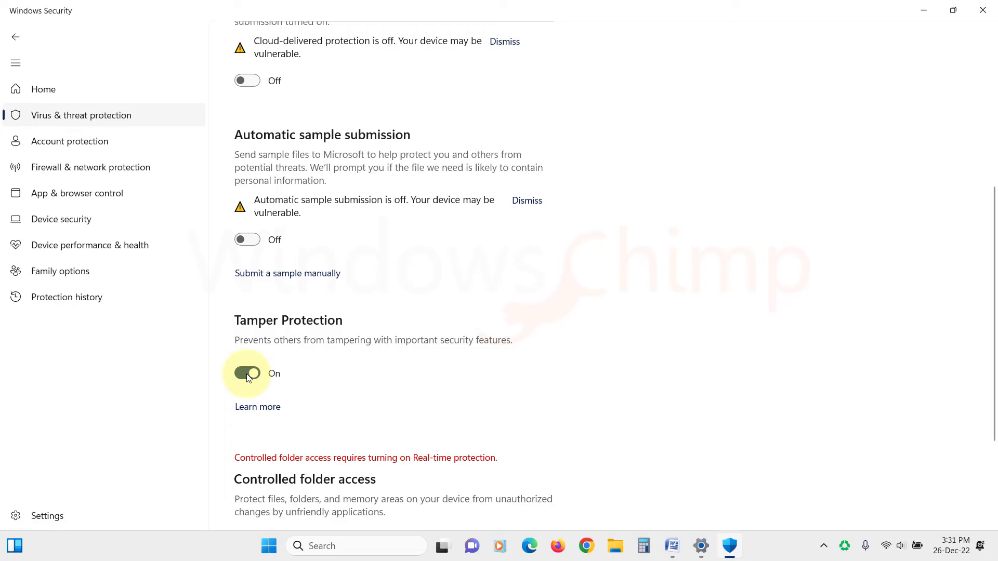
pyautogui.click(247, 373)
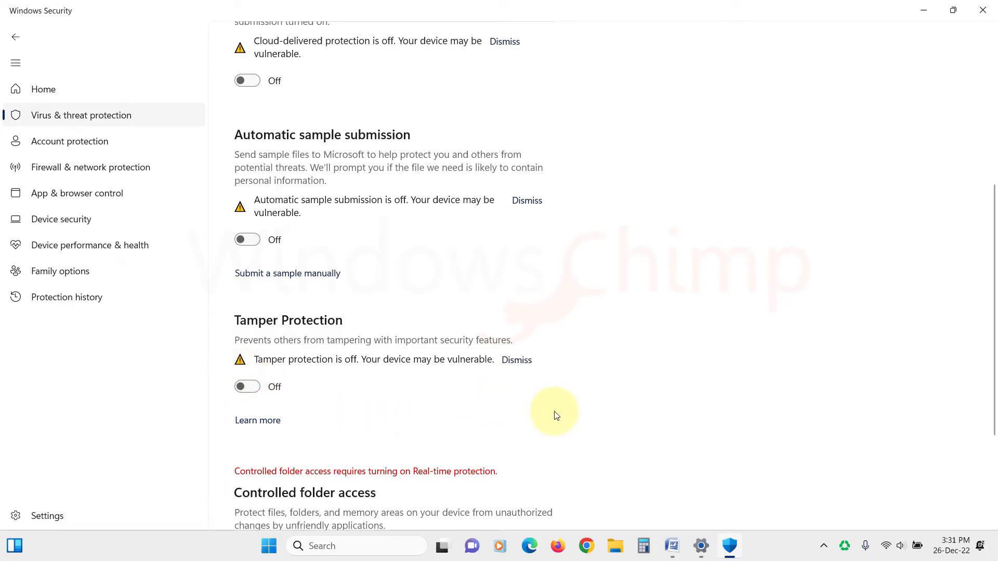
pyautogui.moveTo(513, 408)
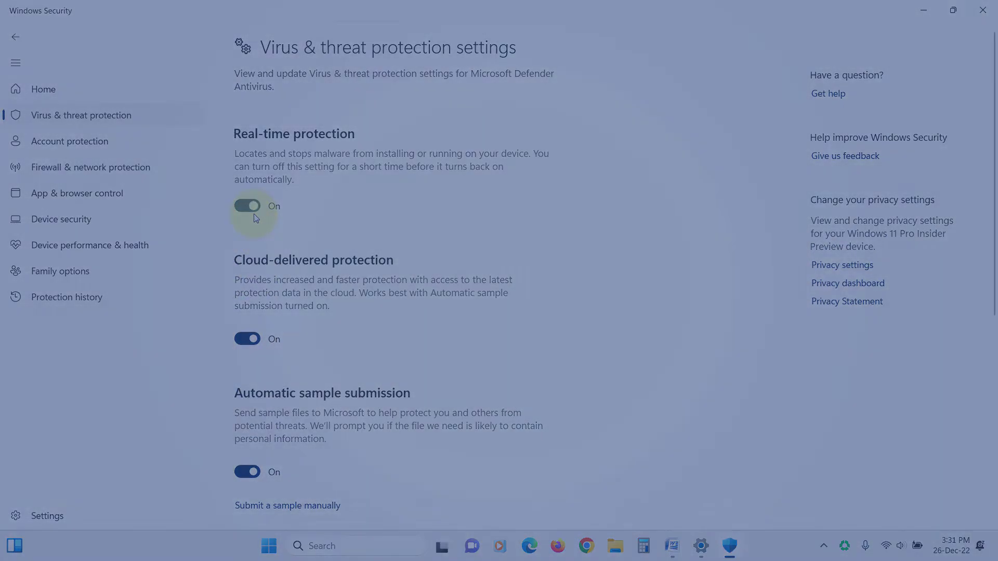
# Close Windows Security, leaving only the desktop on screen.
pyautogui.click(982, 10)
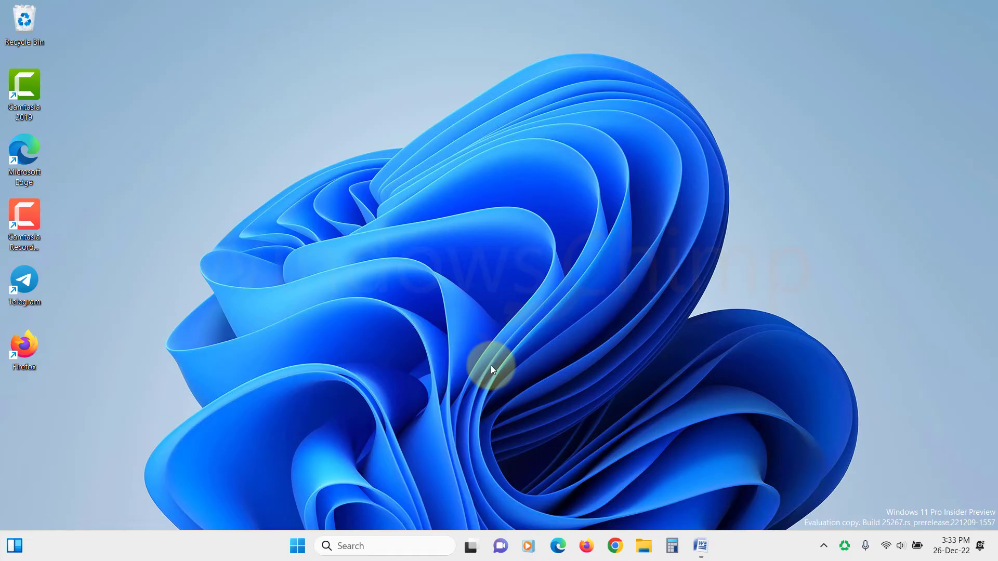
# Launch the Local Group Policy Editor via Run with 'gpedit.msc'.
pyautogui.press('Win+r')
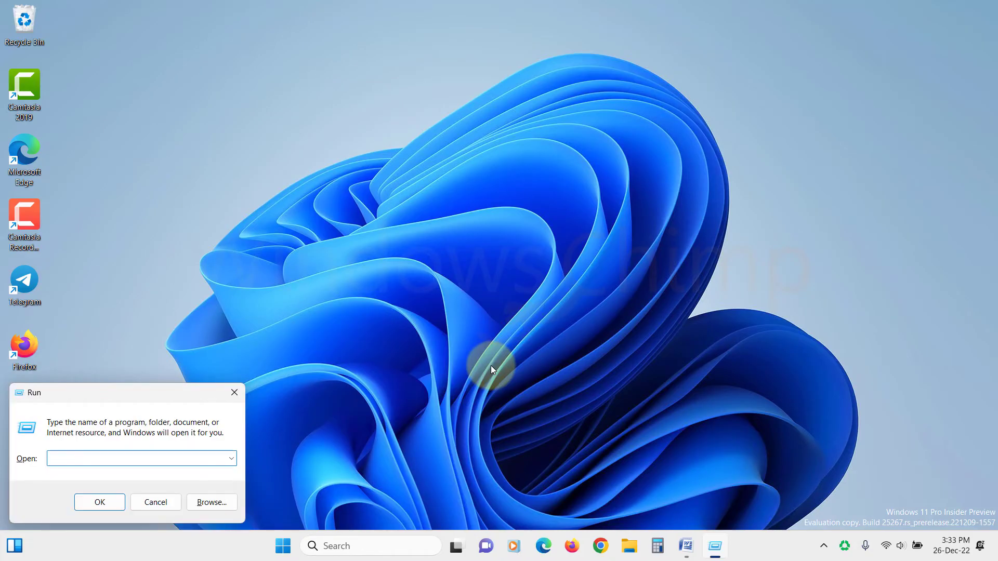
pyautogui.write('gpedit.msc')
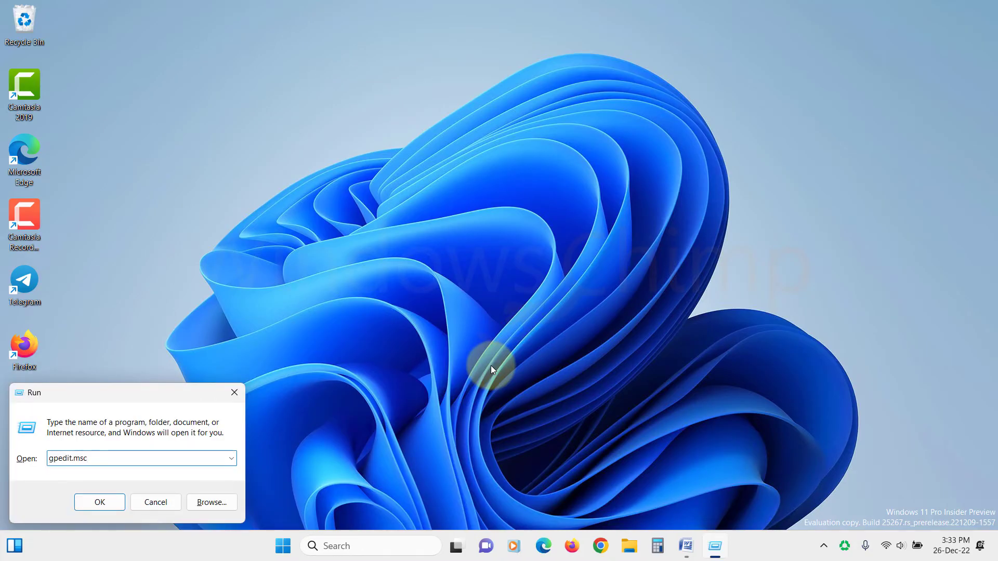
pyautogui.click(100, 502)
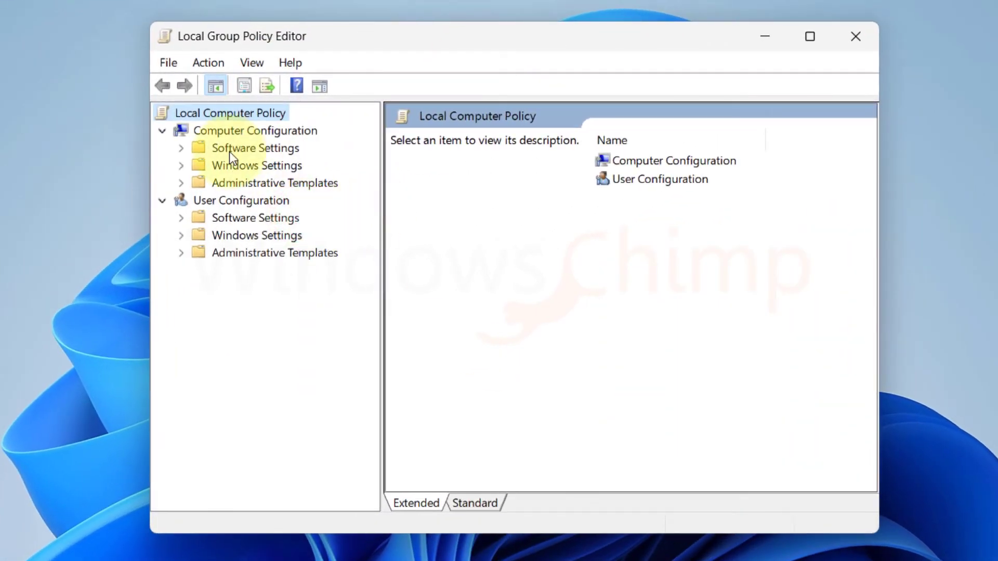
# Expand Computer Configuration's Administrative Templates down to the Microsoft Defender Antivirus folder.
pyautogui.click(255, 131)
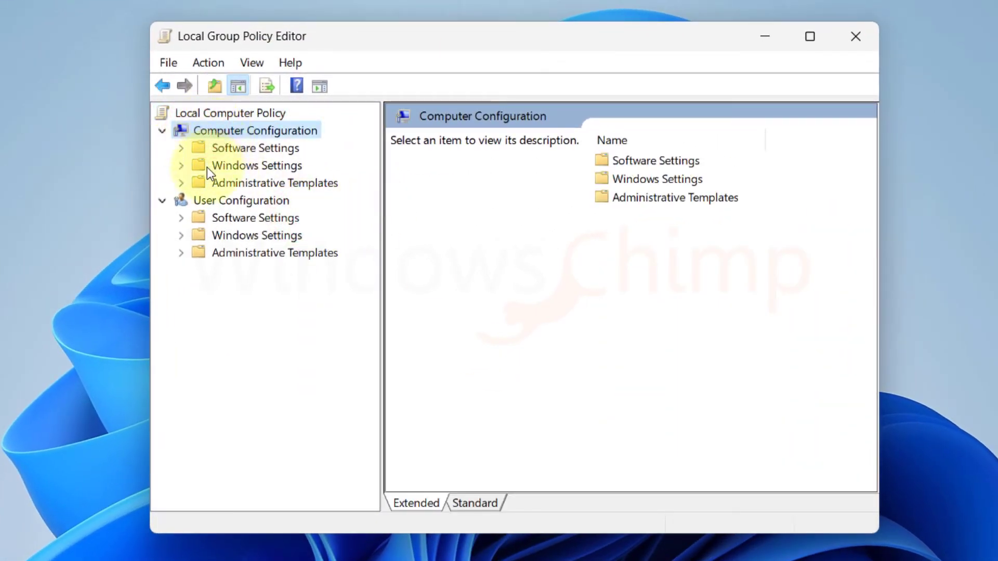
pyautogui.click(180, 183)
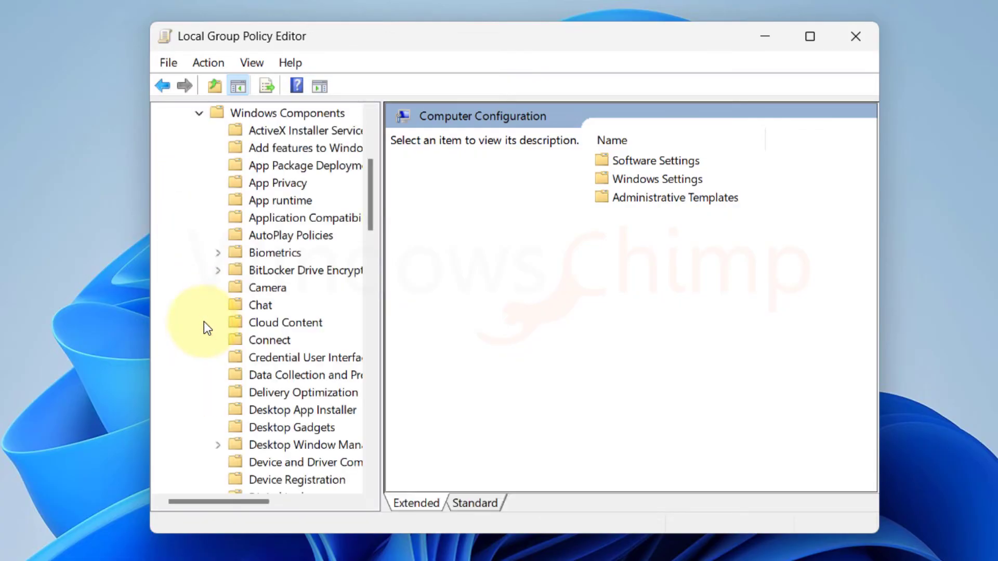
pyautogui.scroll(-3)
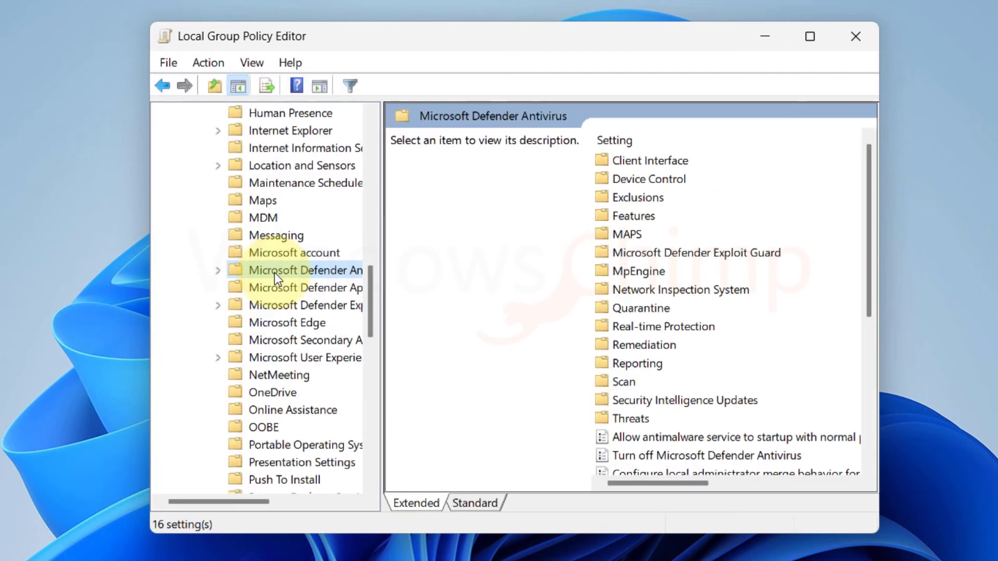
pyautogui.moveTo(664, 305)
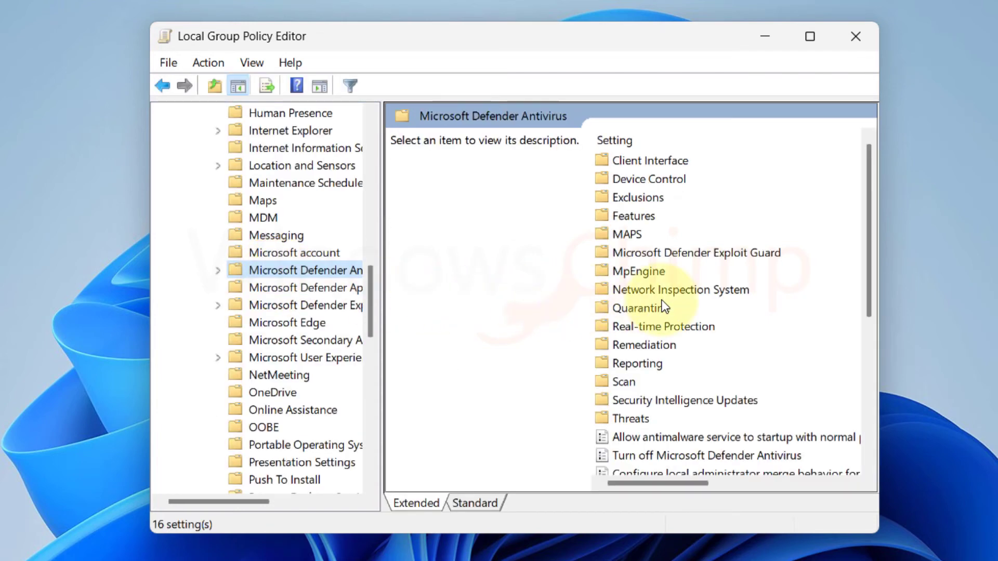
pyautogui.scroll(-3)
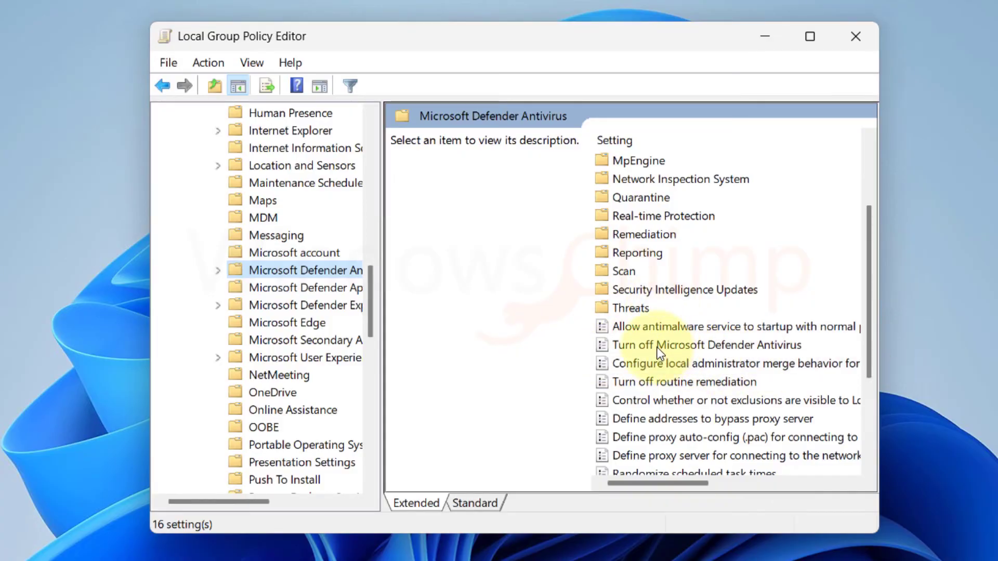
# Bring up the 'Turn off Microsoft Defender Antivirus' policy with its description.
pyautogui.doubleClick(705, 344)
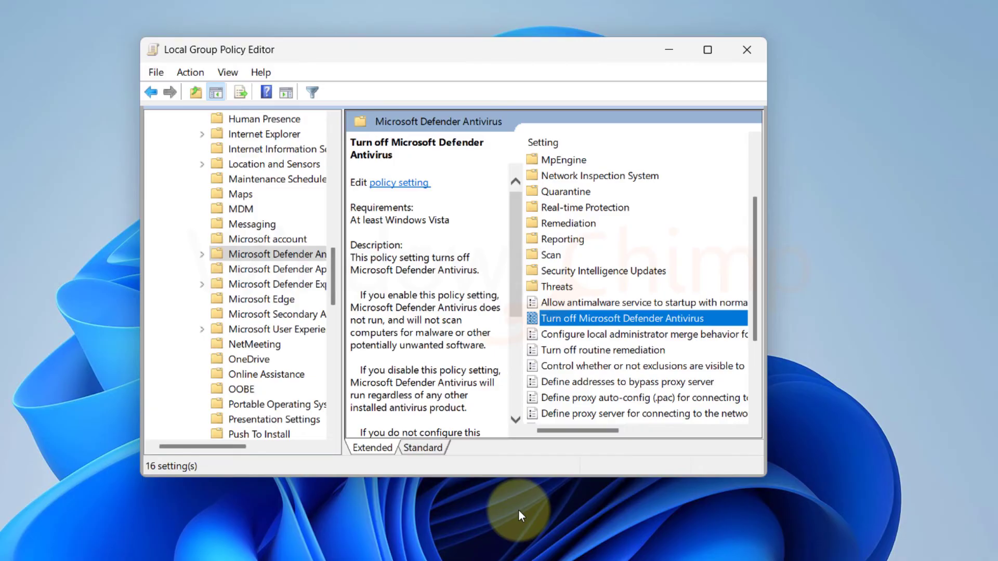
pyautogui.moveTo(291, 260)
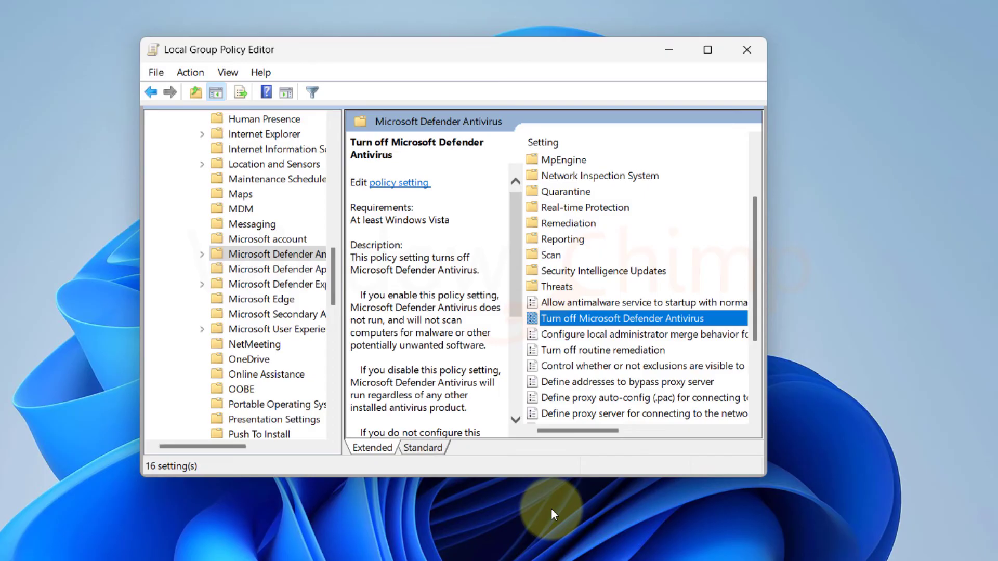
pyautogui.moveTo(302, 263)
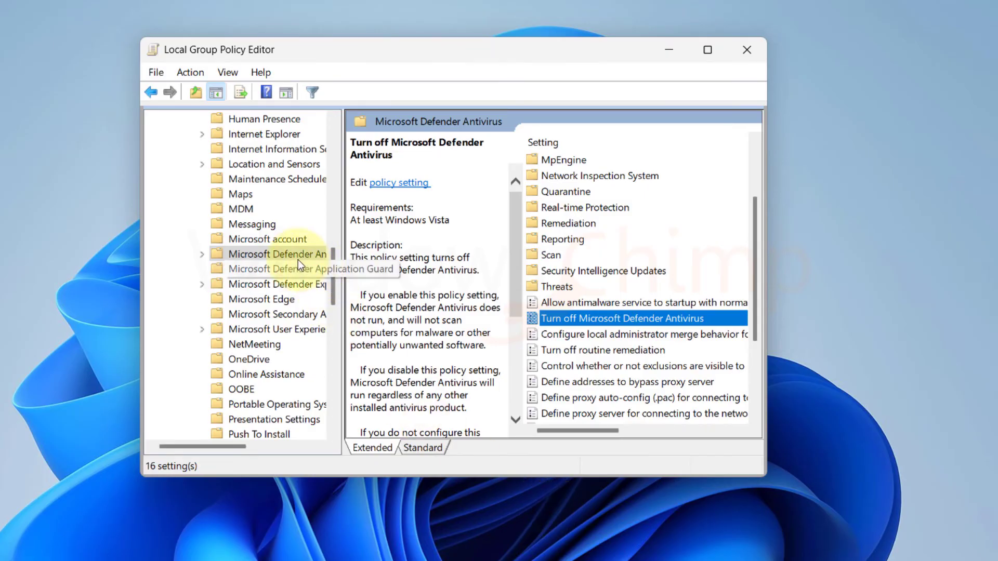
pyautogui.moveTo(564, 325)
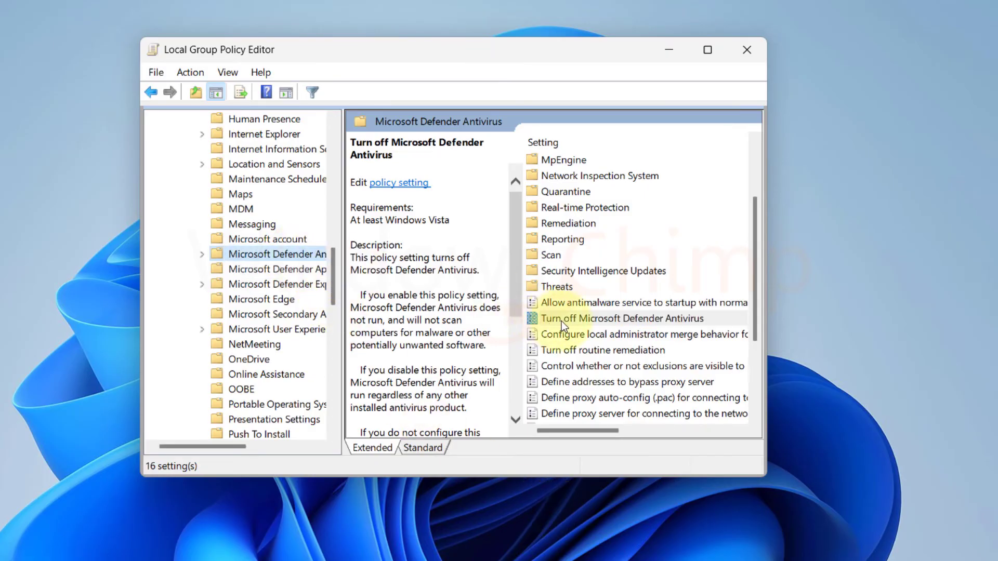